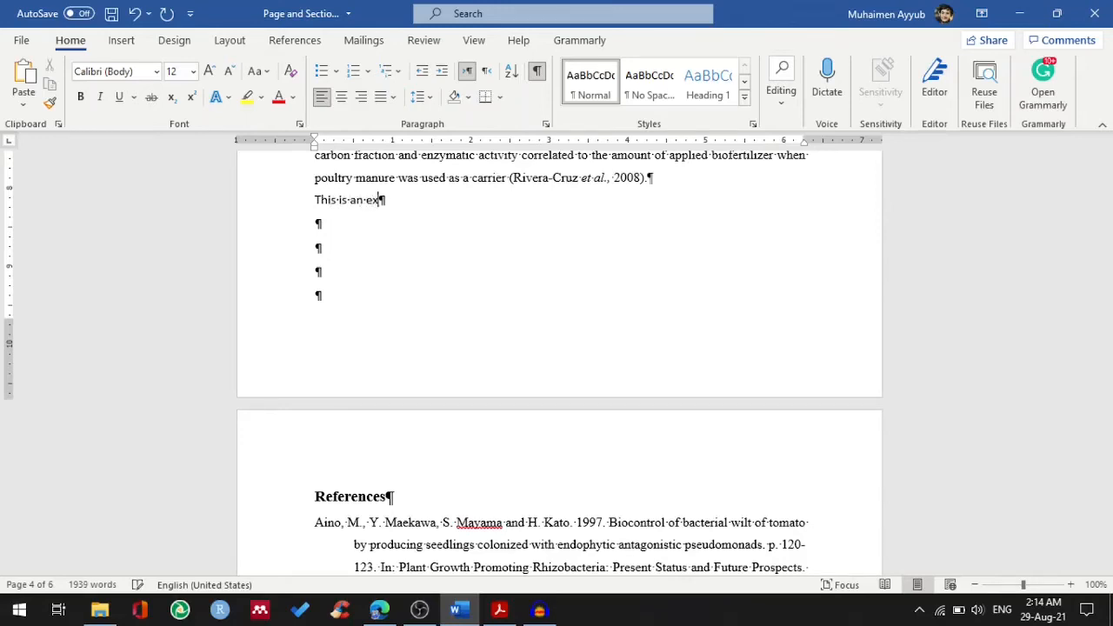
# - Finish typing 'This is an example' on a new line below the essay's last paragraph
pyautogui.write('am')
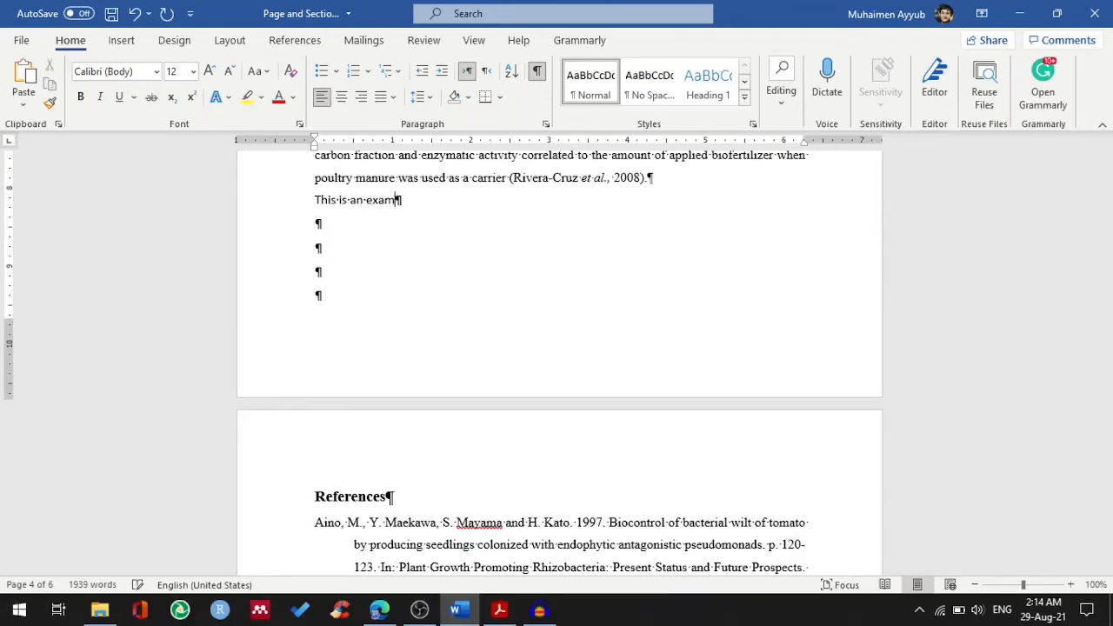
pyautogui.write('ple')
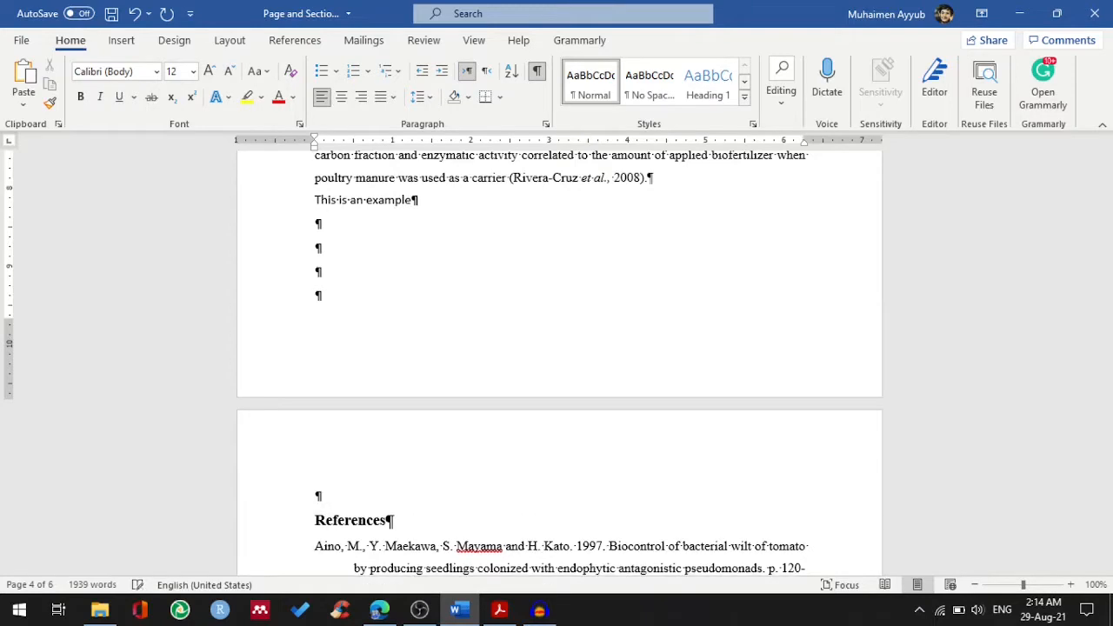
pyautogui.click(229, 40)
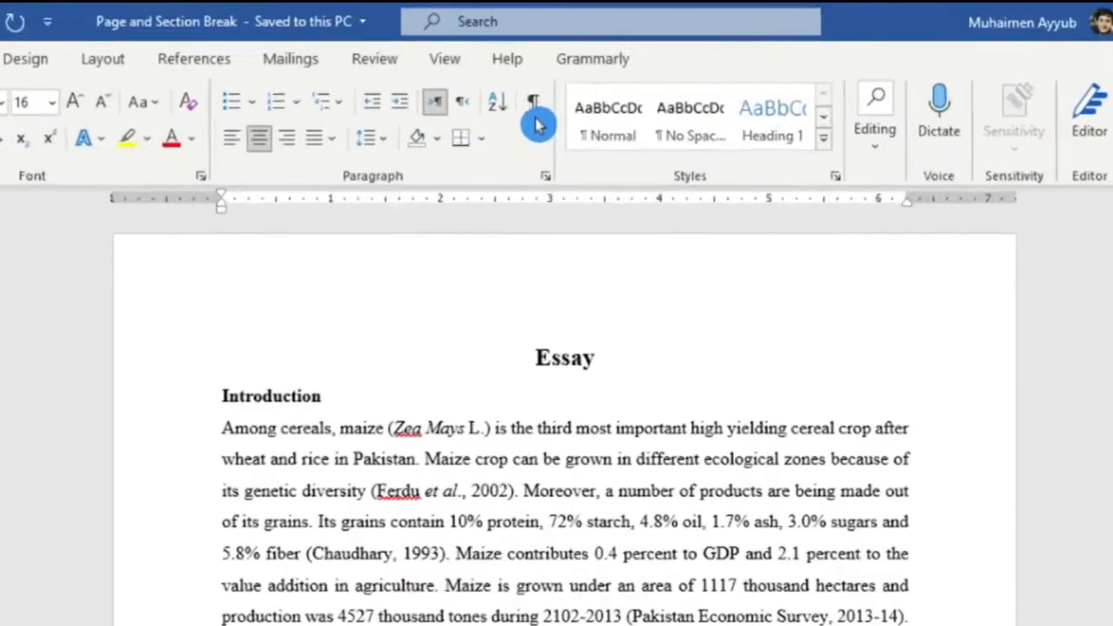
pyautogui.moveTo(537, 111)
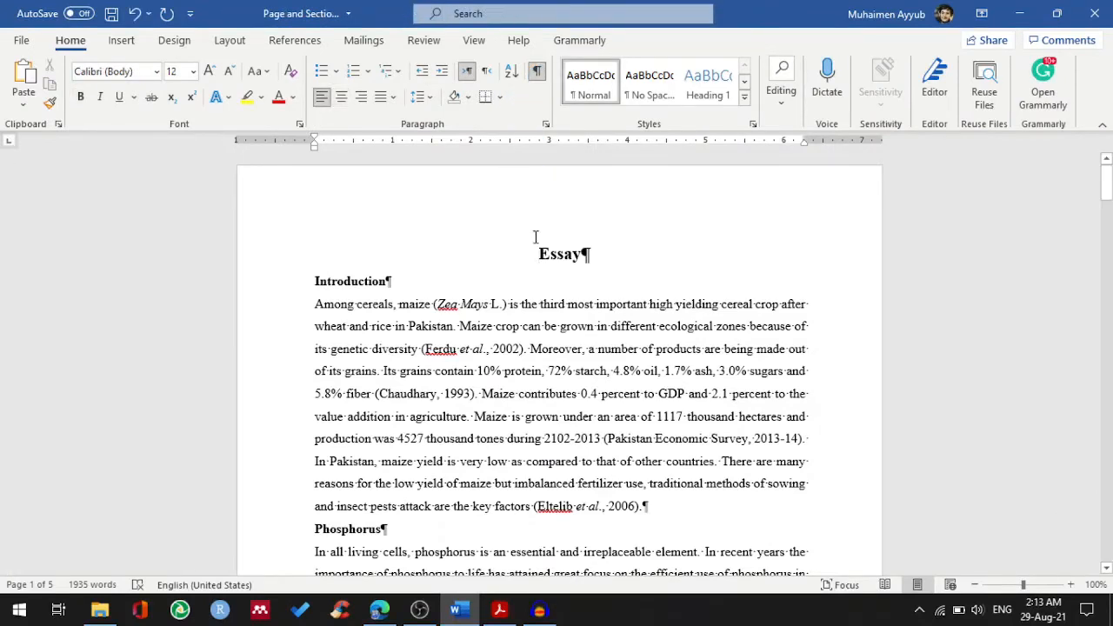
pyautogui.moveTo(1090, 192)
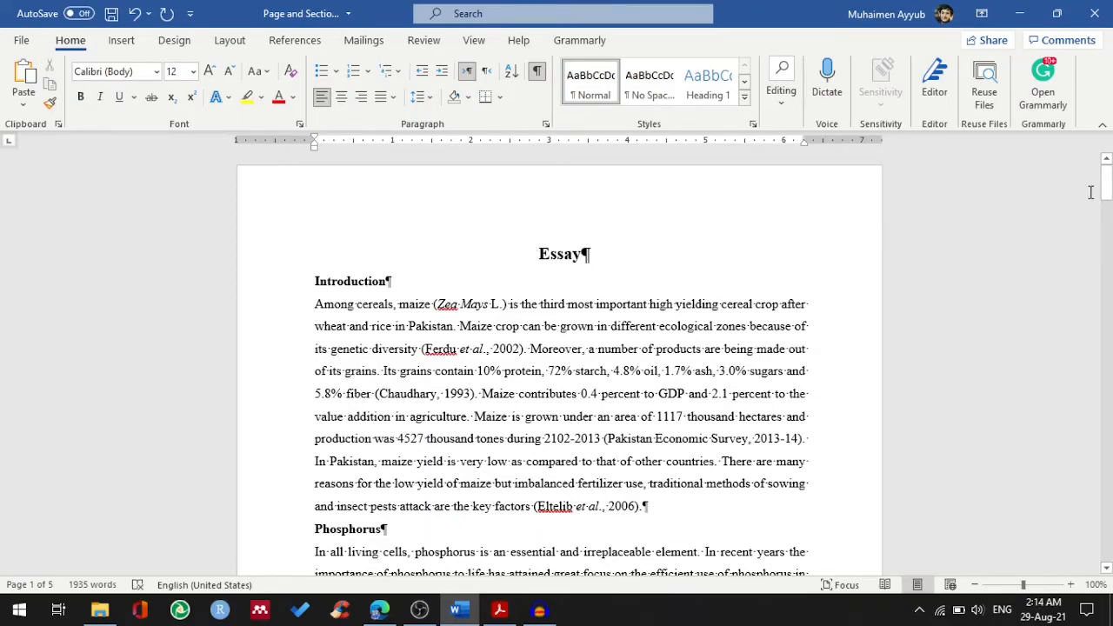
# - Scroll down through the essay toward the References heading
pyautogui.scroll(-3)
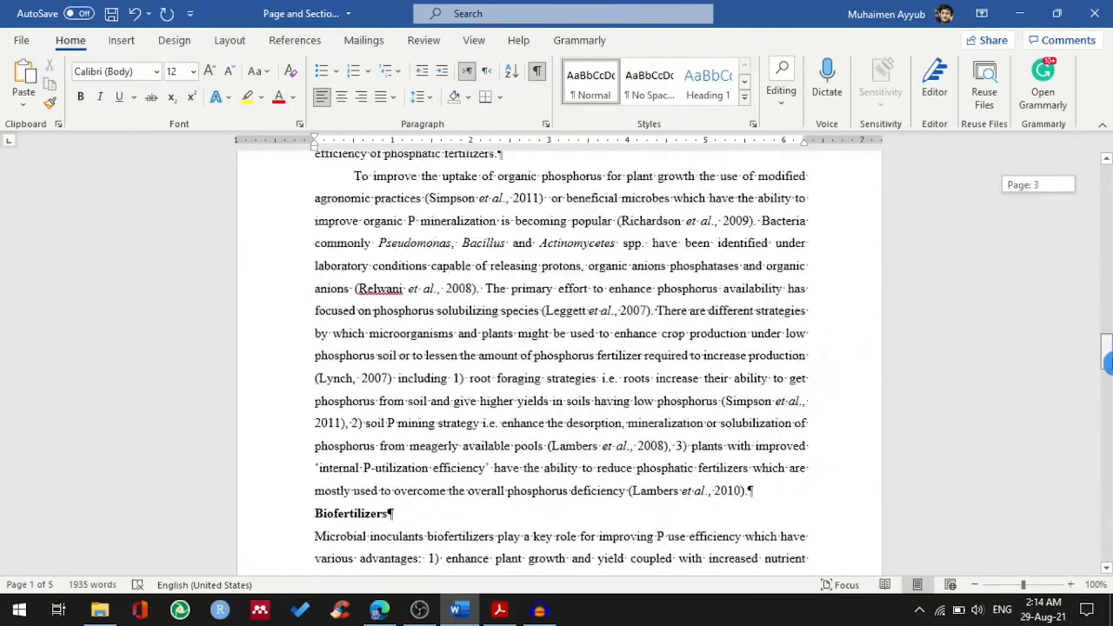
pyautogui.scroll(-3)
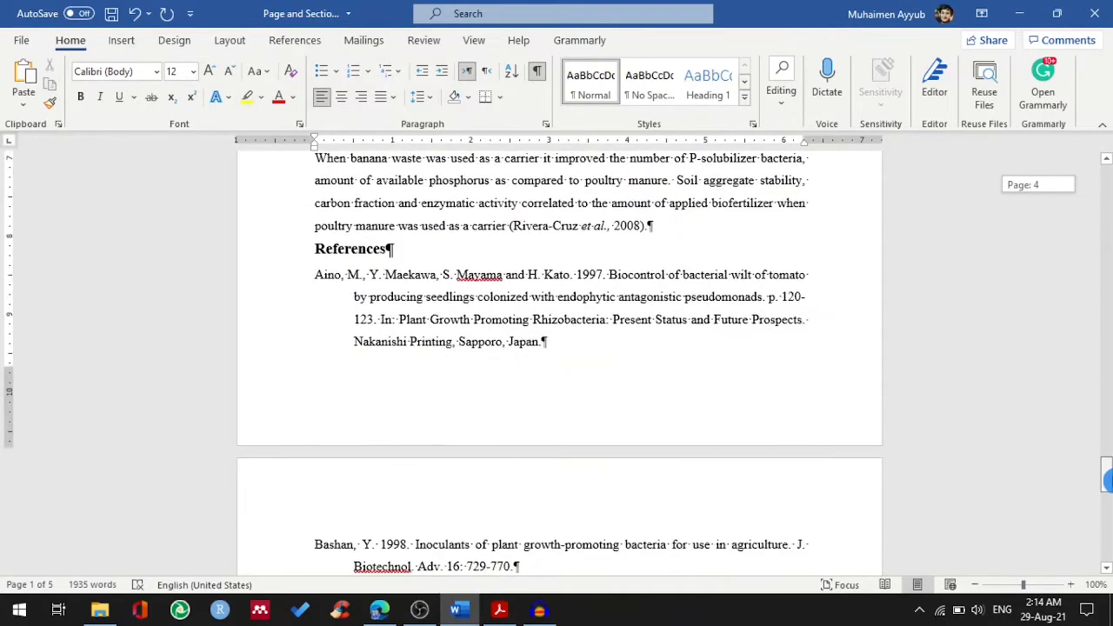
pyautogui.scroll(-3)
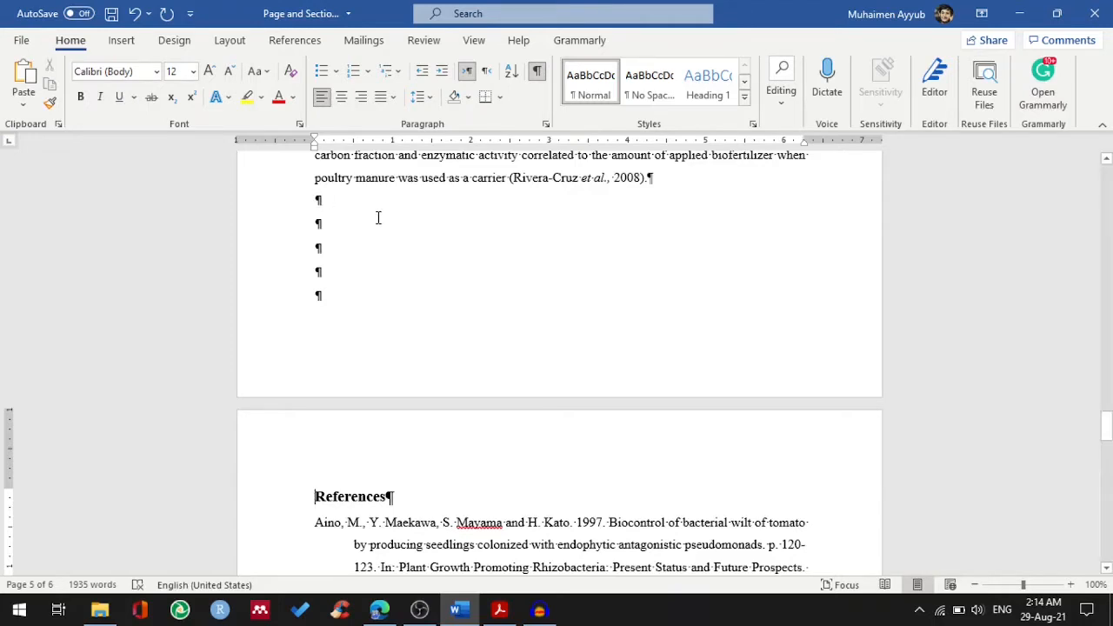
pyautogui.moveTo(370, 214)
pyautogui.write('This ')
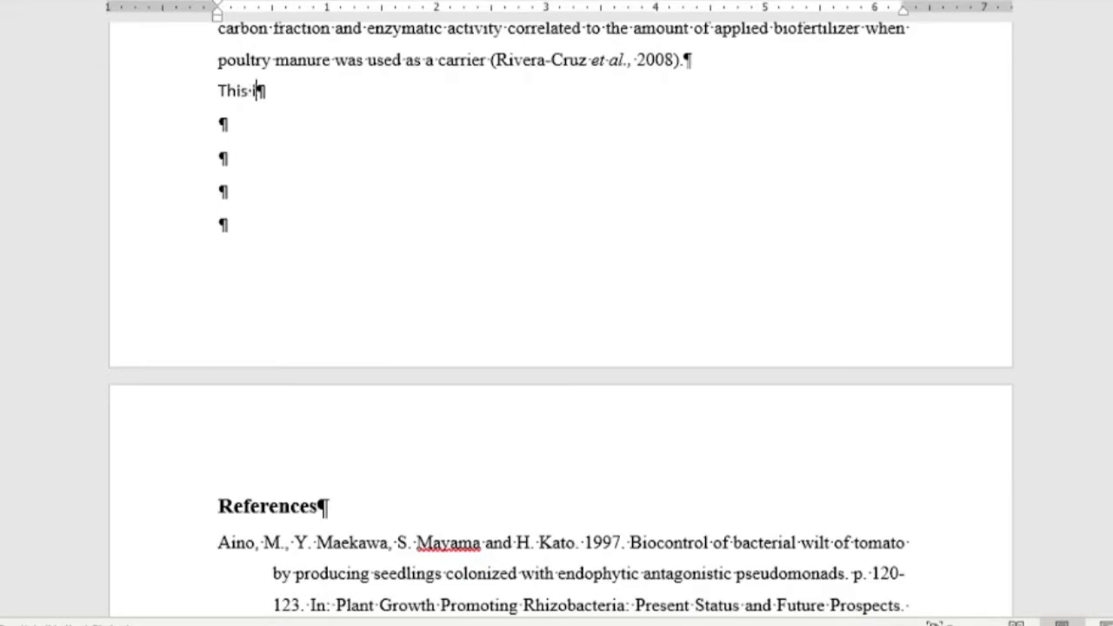
# - Type 'This is an example' and 'This' on the empty lines above References
pyautogui.write('is an exm')
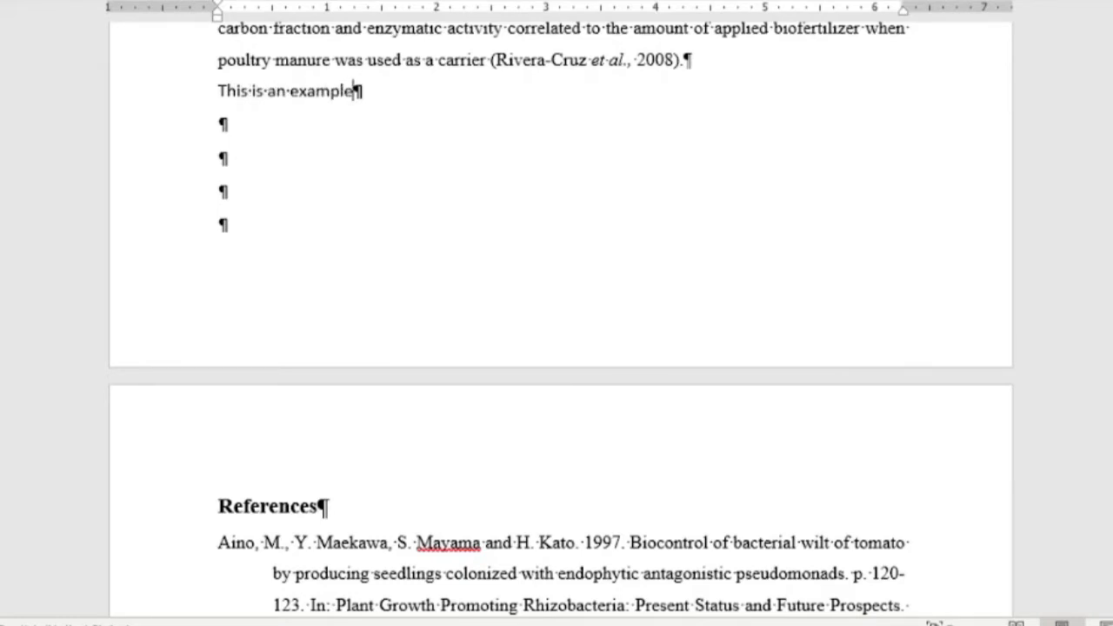
pyautogui.write('T')
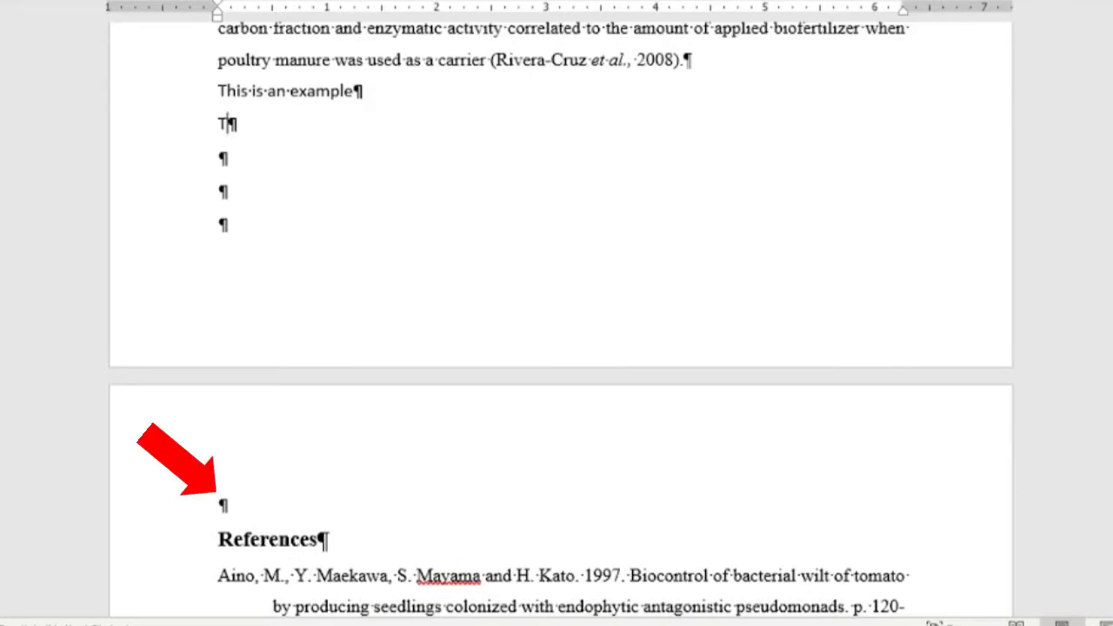
pyautogui.write('his')
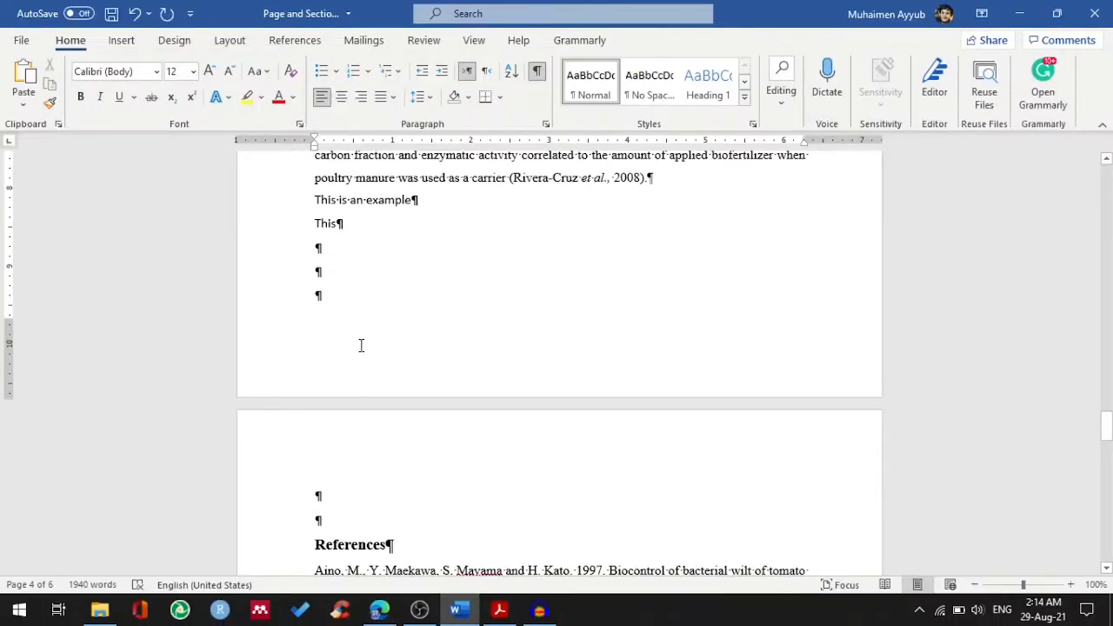
pyautogui.moveTo(344, 247)
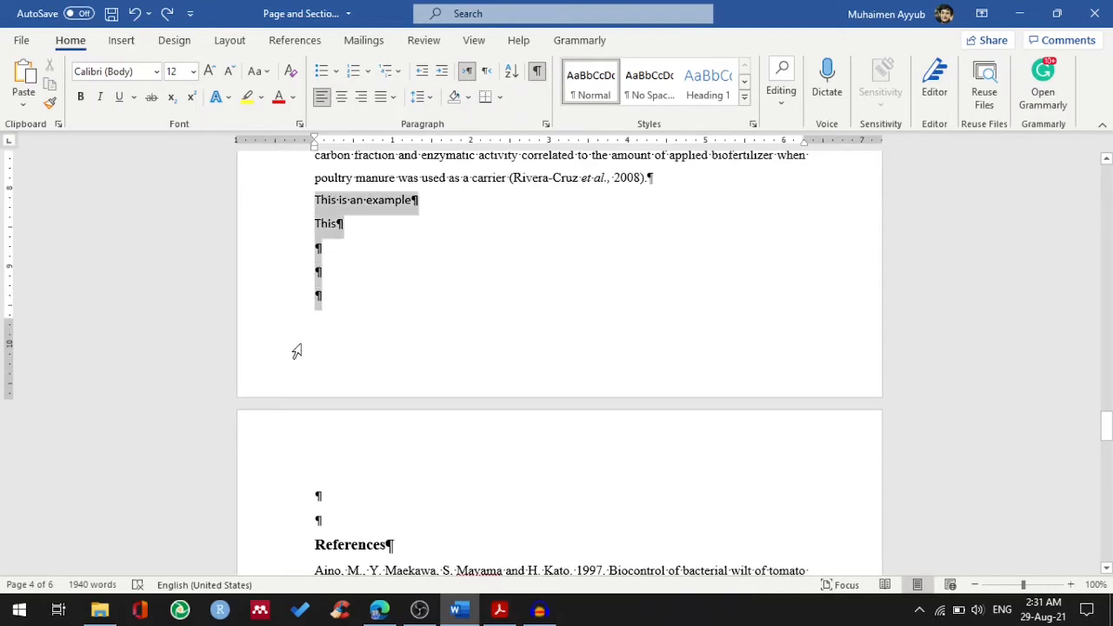
# - Place the insertion point directly before the References heading
pyautogui.click(318, 522)
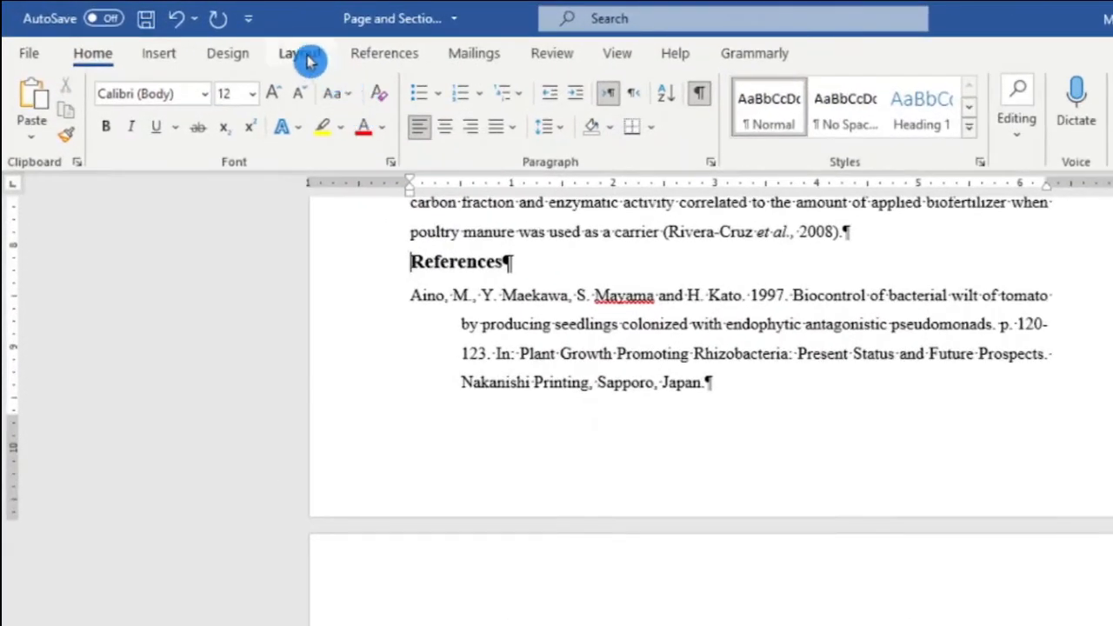
# - Insert a manual page break before References using Layout > Breaks > Page
pyautogui.click(300, 53)
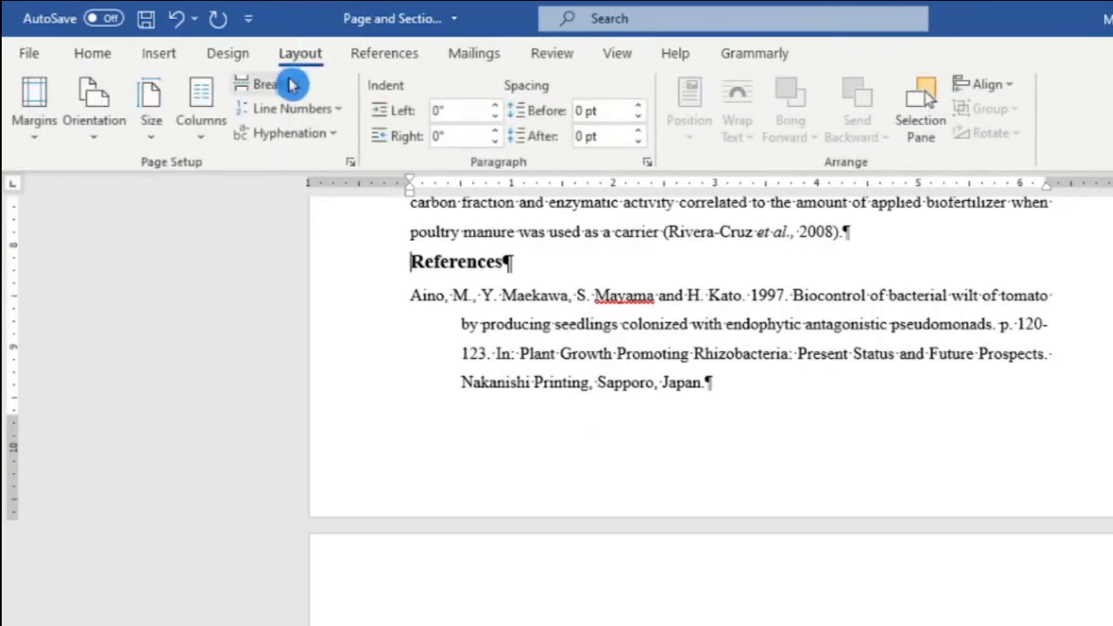
pyautogui.click(268, 84)
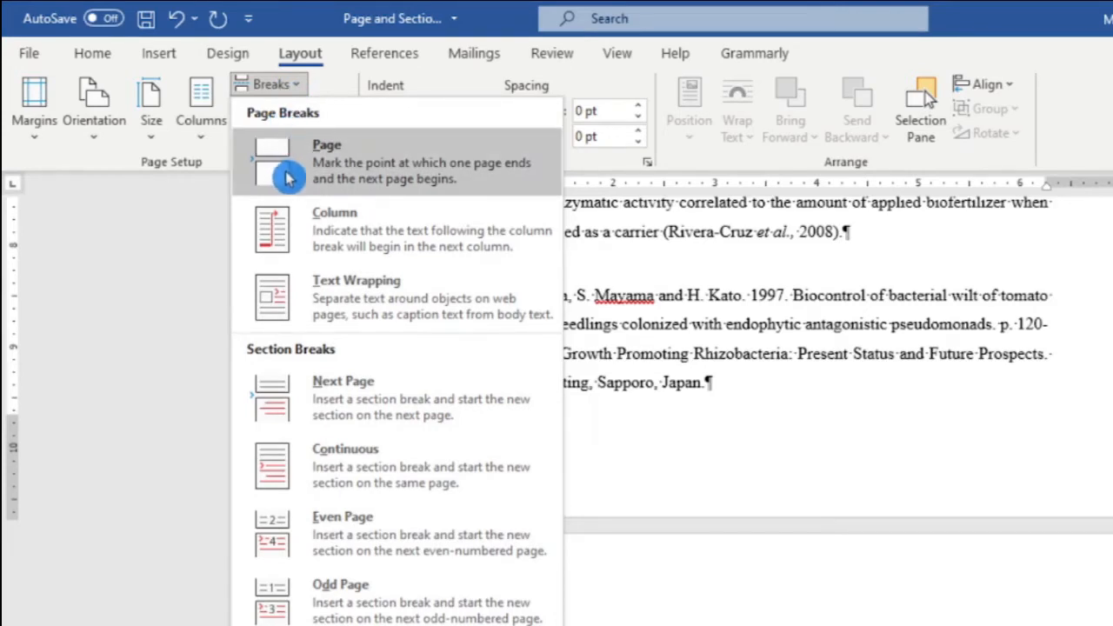
pyautogui.moveTo(324, 187)
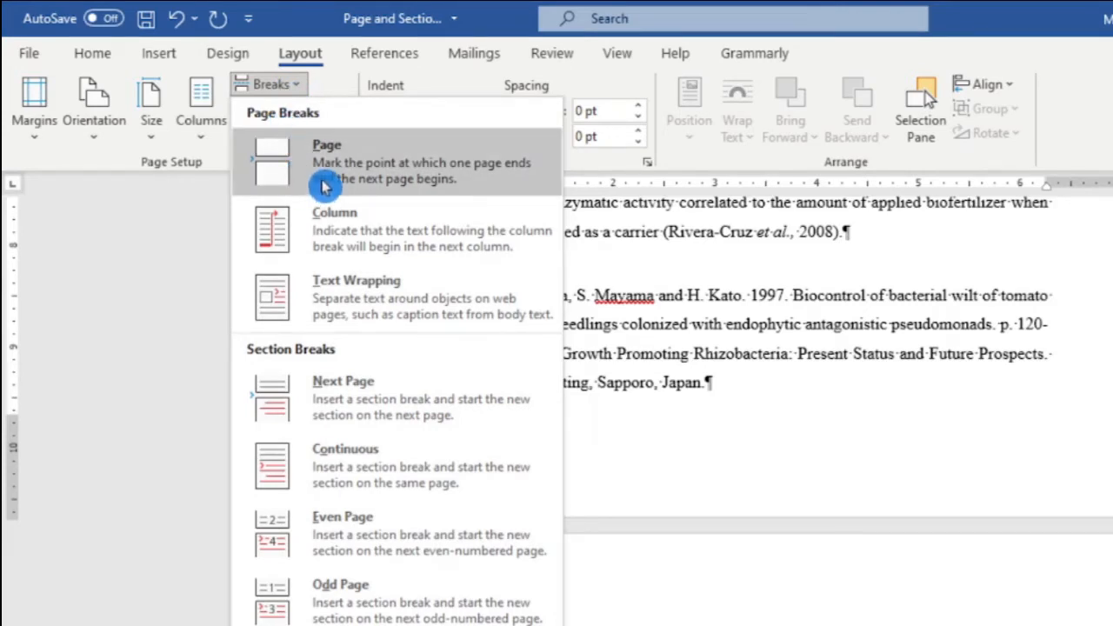
pyautogui.moveTo(411, 183)
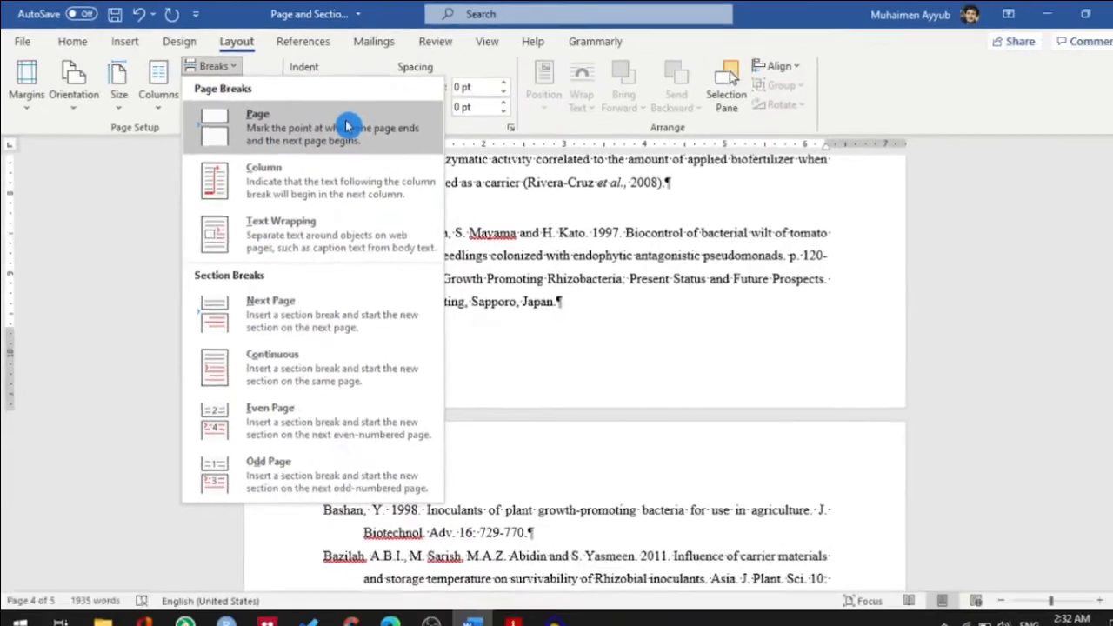
pyautogui.click(258, 126)
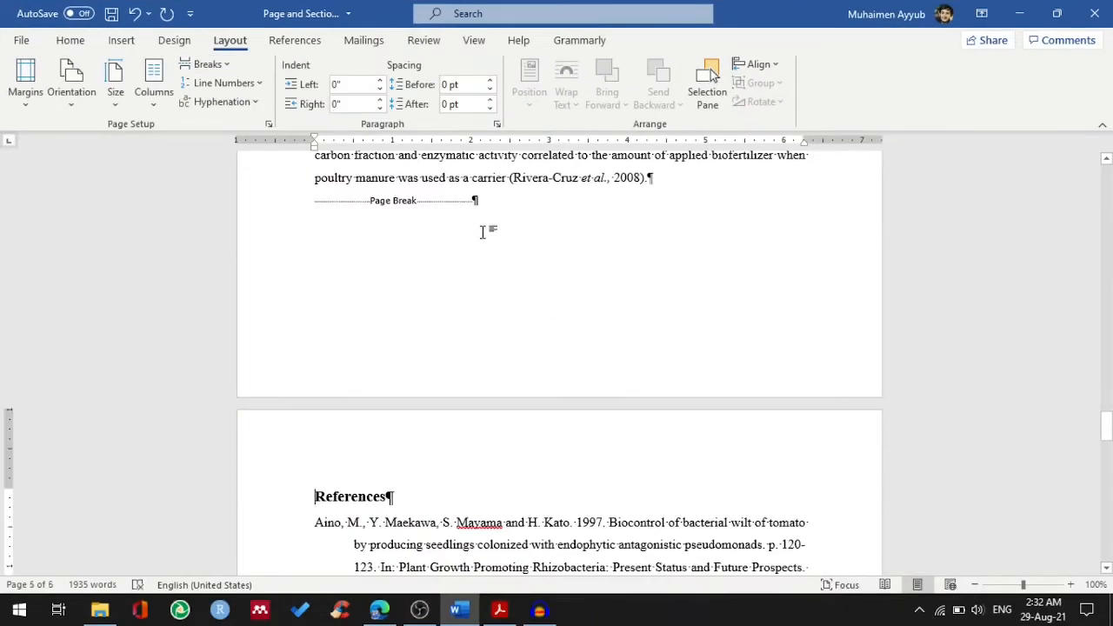
pyautogui.moveTo(328, 480)
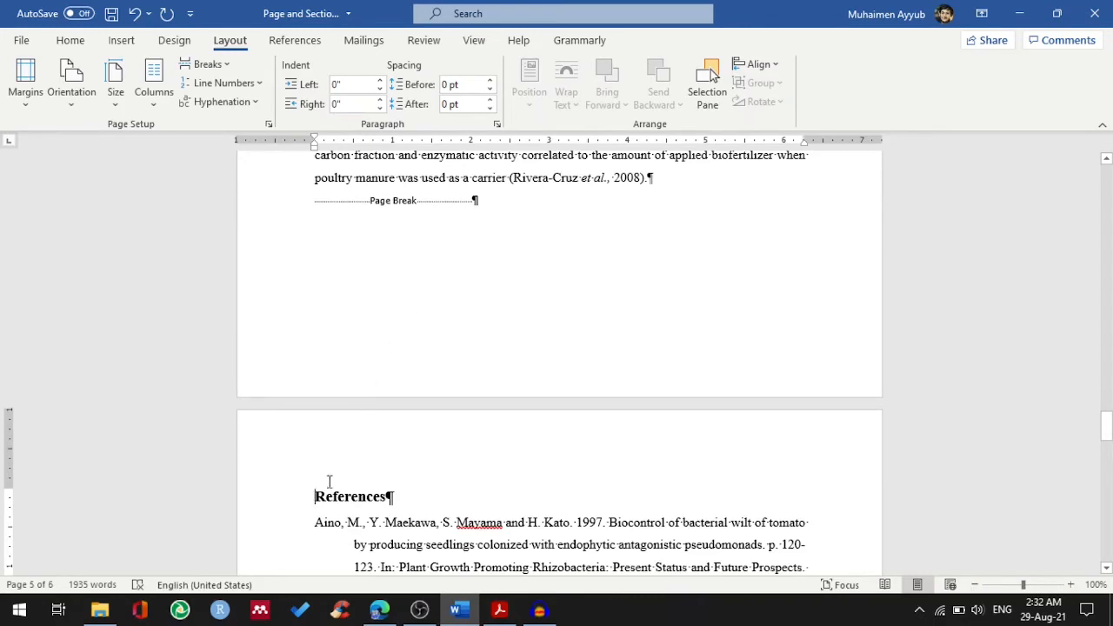
pyautogui.moveTo(272, 491)
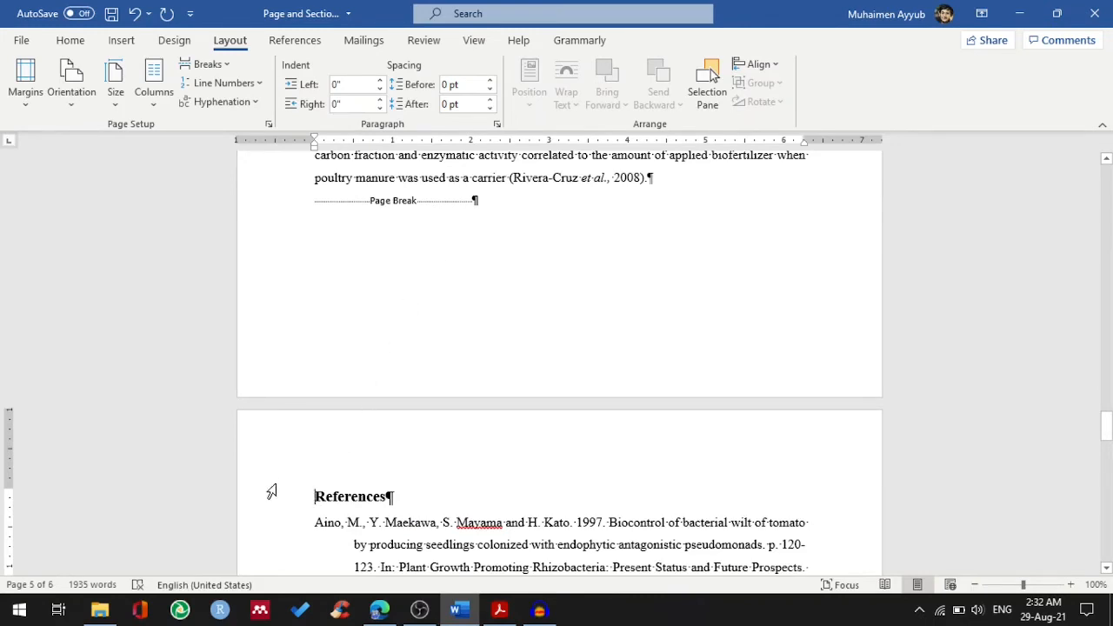
pyautogui.moveTo(708, 197)
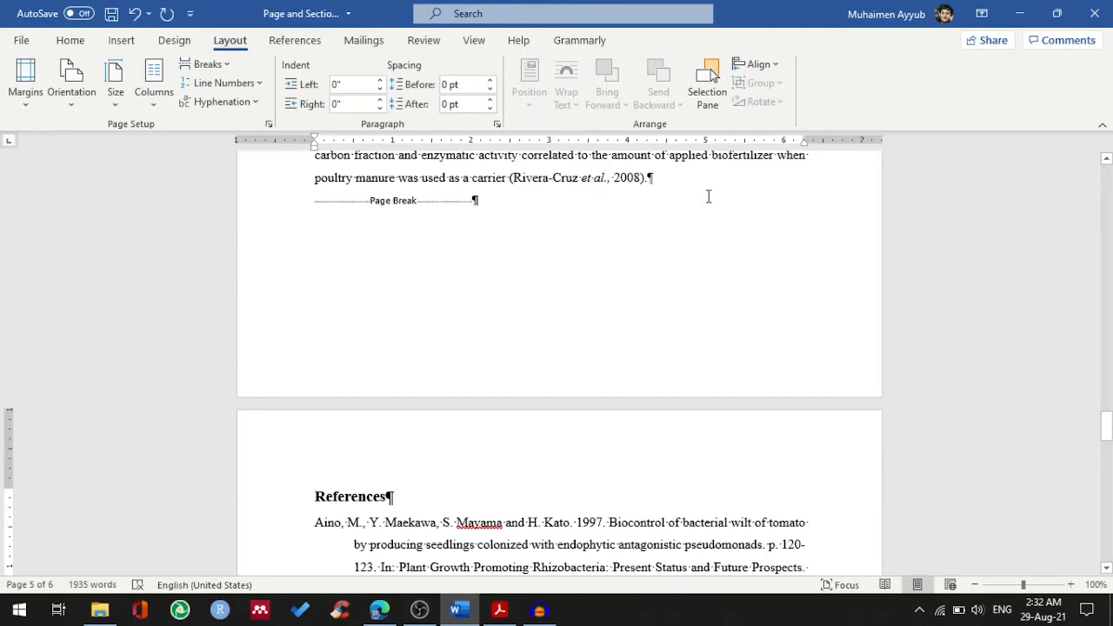
pyautogui.moveTo(674, 177)
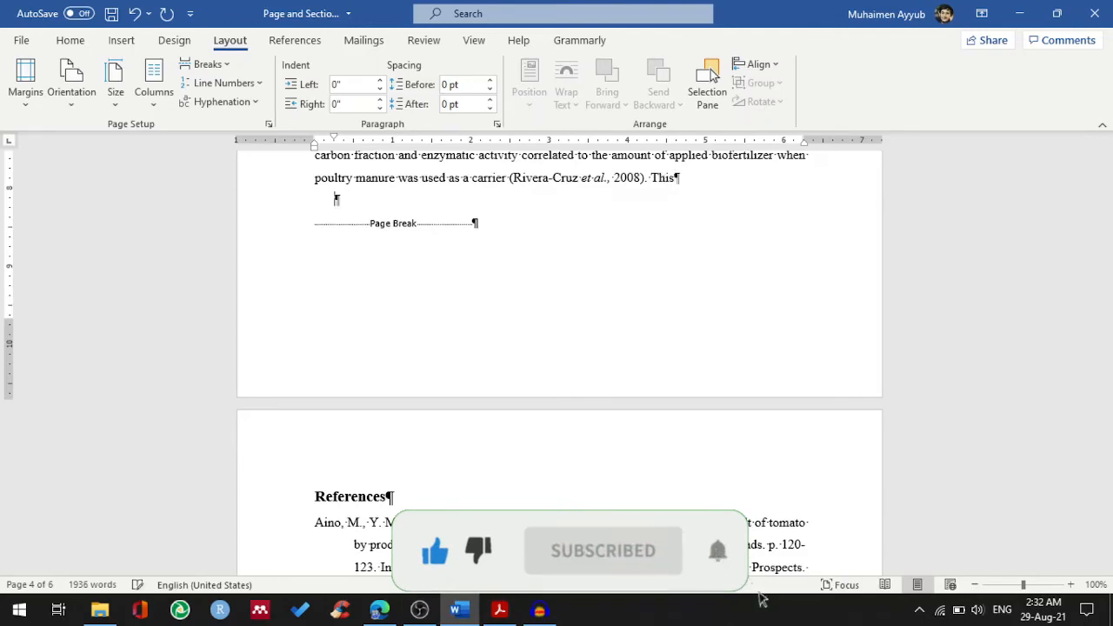
# - Type the 'This' lines above the Page Break marker
pyautogui.write('This')
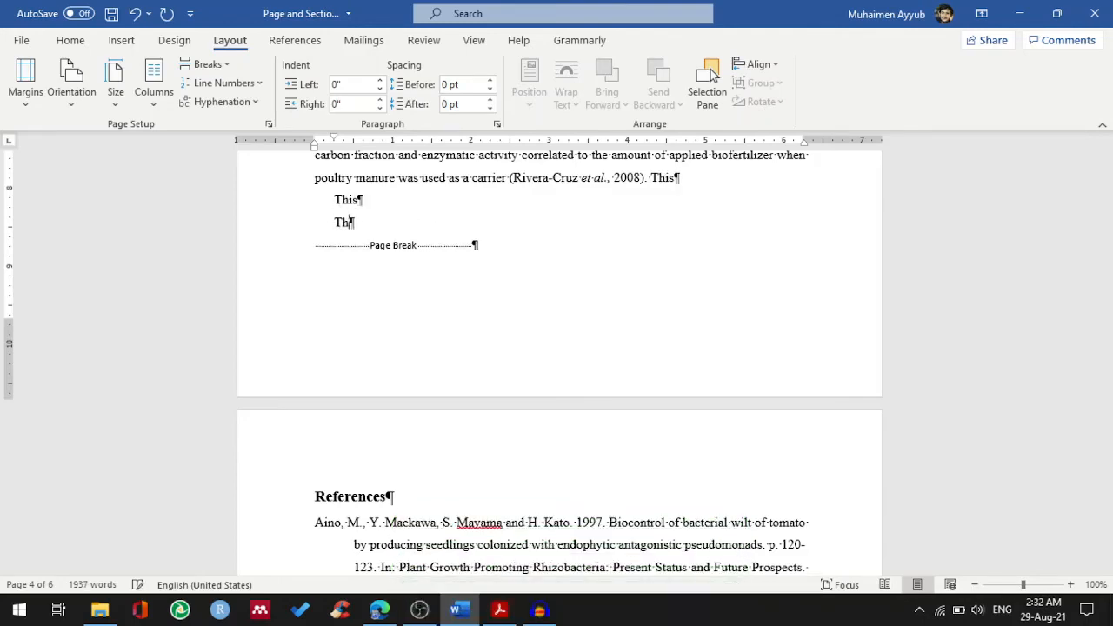
pyautogui.write('is')
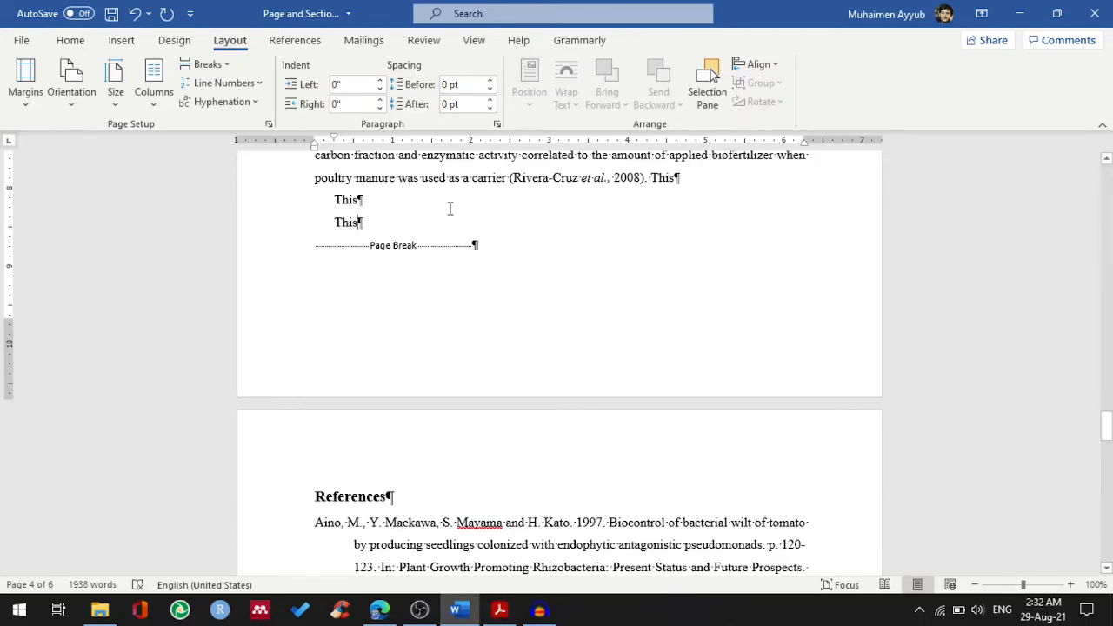
pyautogui.moveTo(434, 238)
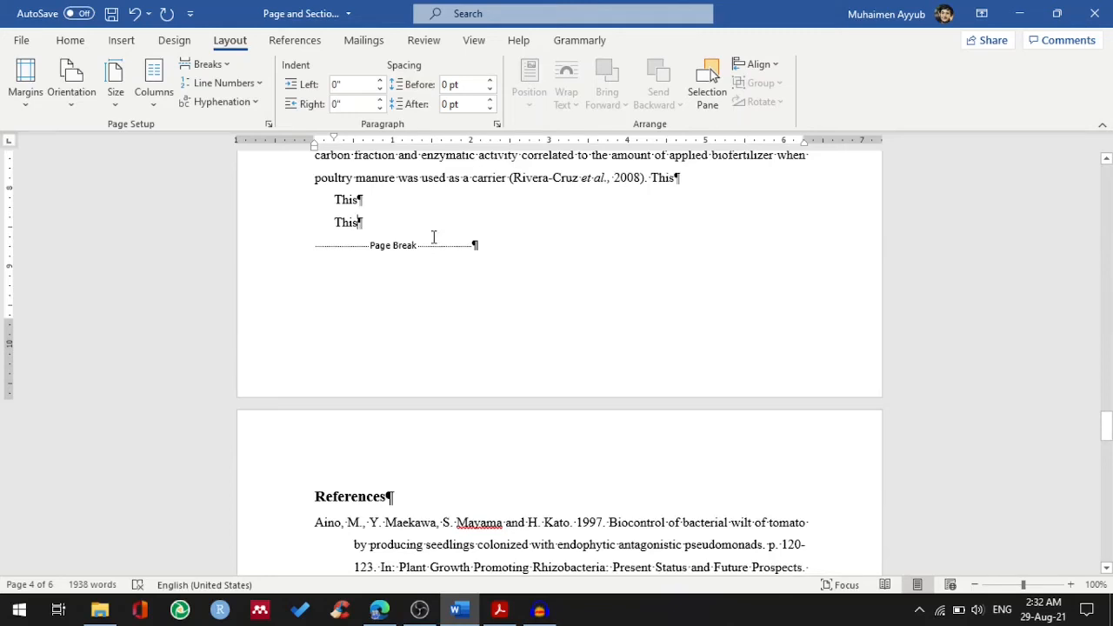
pyautogui.moveTo(283, 468)
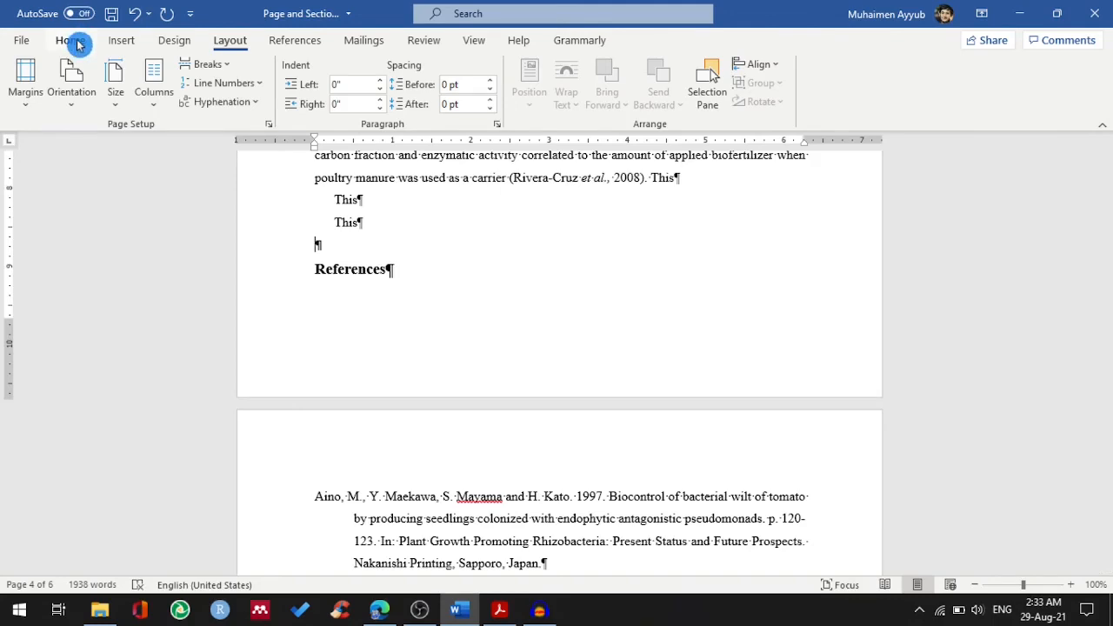
# - Return to the Home tab's text formatting options
pyautogui.click(65, 40)
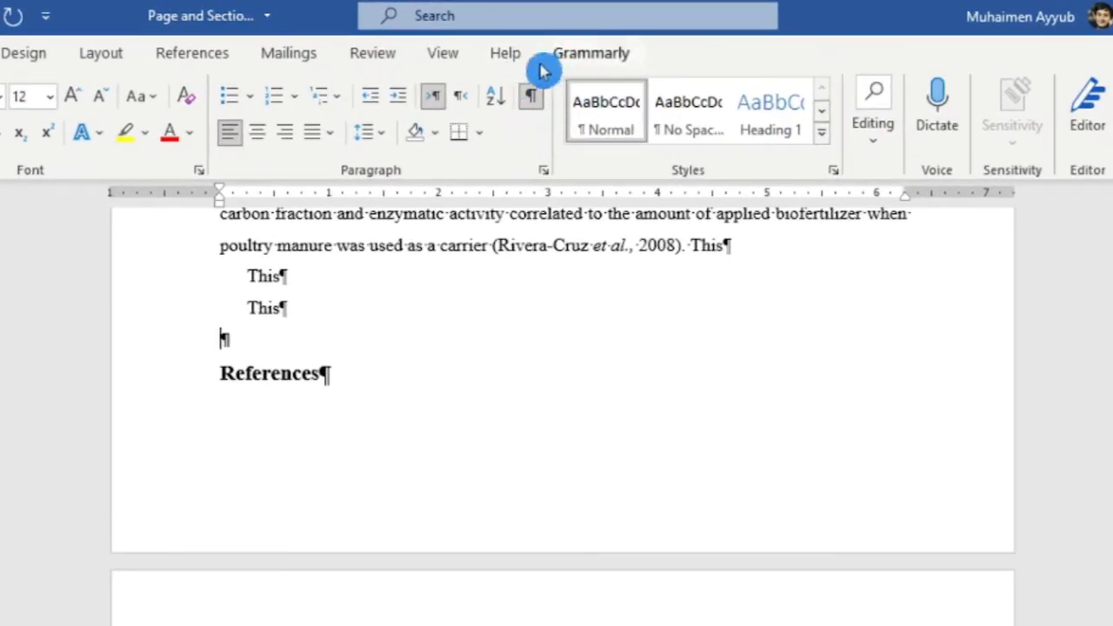
# - Turn off Show/Hide ¶ so paragraph and spacing marks are hidden
pyautogui.click(531, 96)
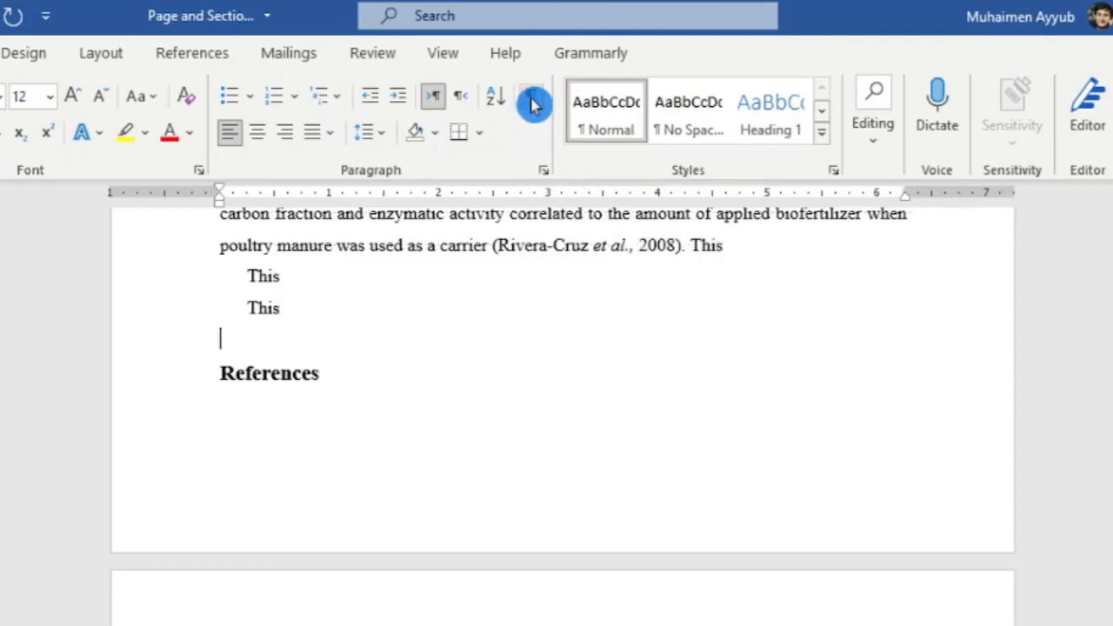